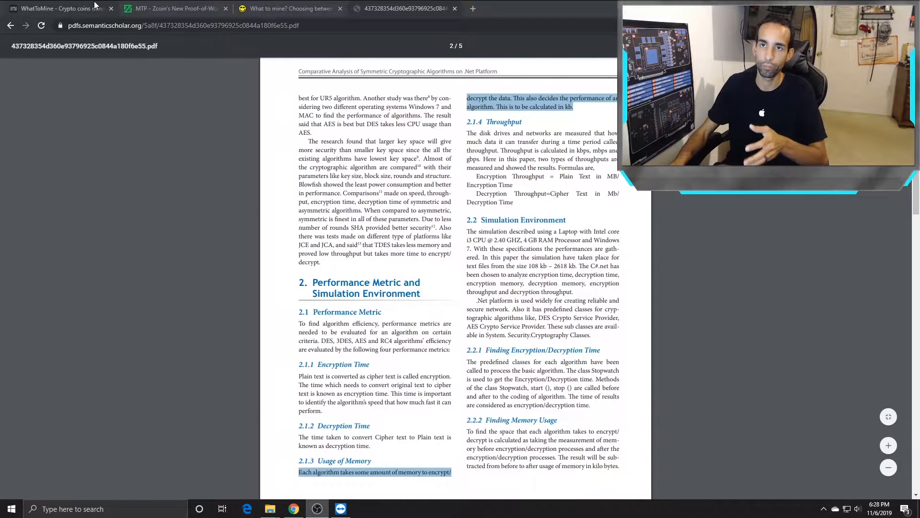
# - Switch Chrome to the WhatToMine tab listing GPU coin profitability
pyautogui.click(55, 8)
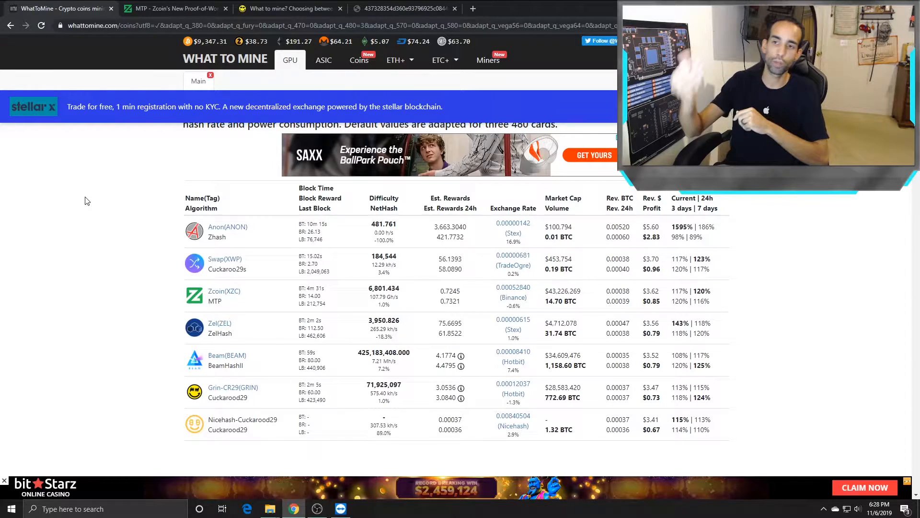
pyautogui.moveTo(254, 390)
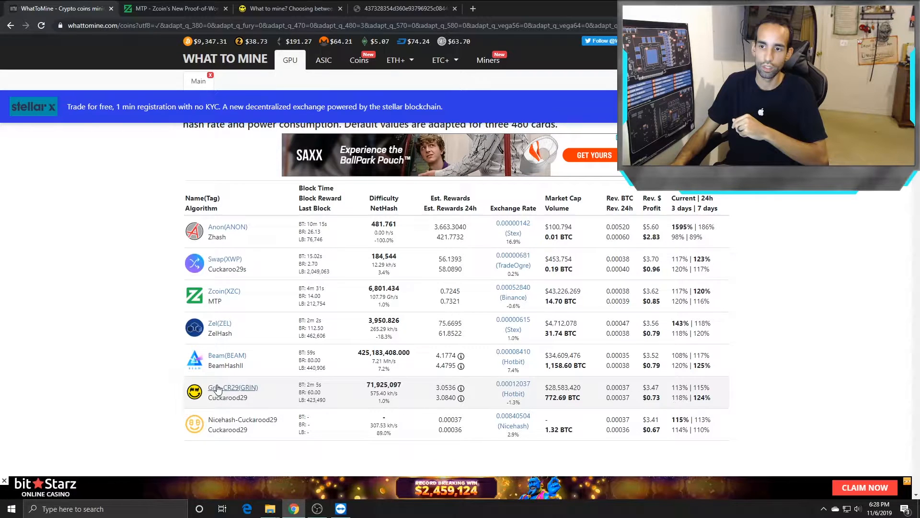
pyautogui.moveTo(290, 404)
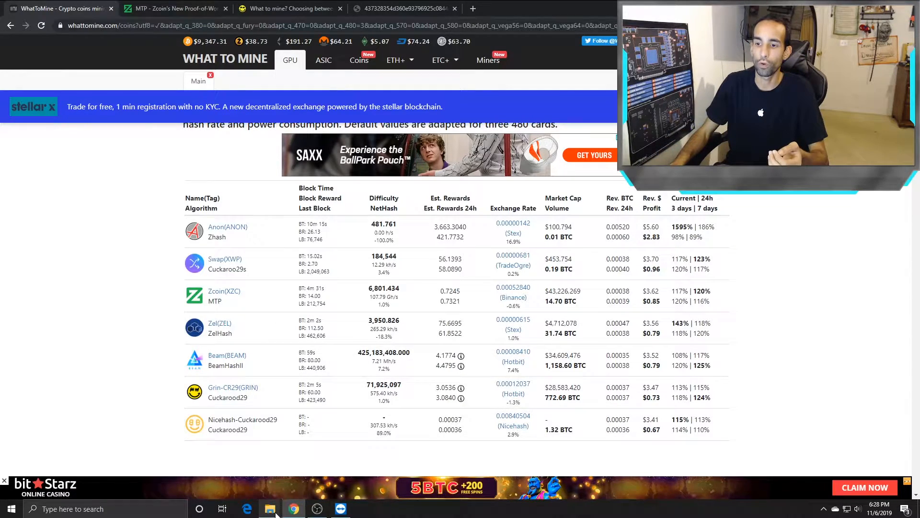
# - Bring the TeamViewer session to the remote mining rig forward
pyautogui.click(269, 508)
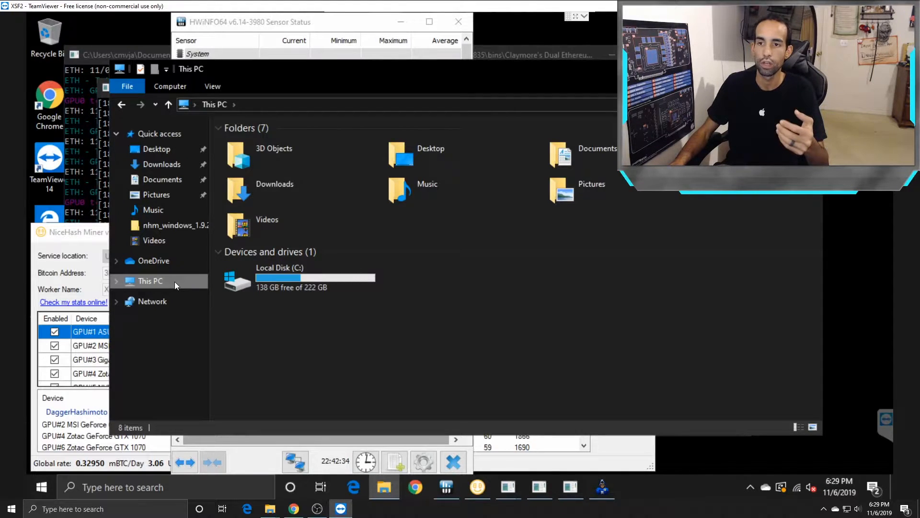
pyautogui.moveTo(342, 367)
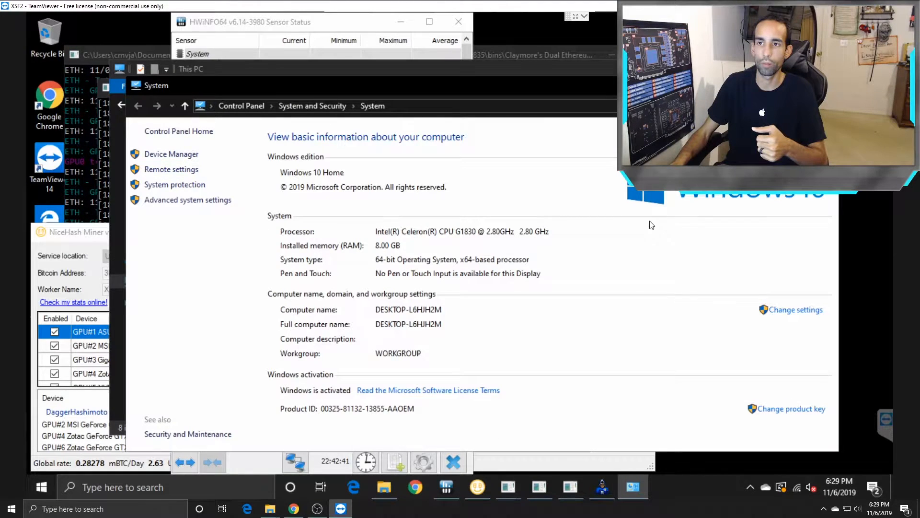
pyautogui.moveTo(528, 332)
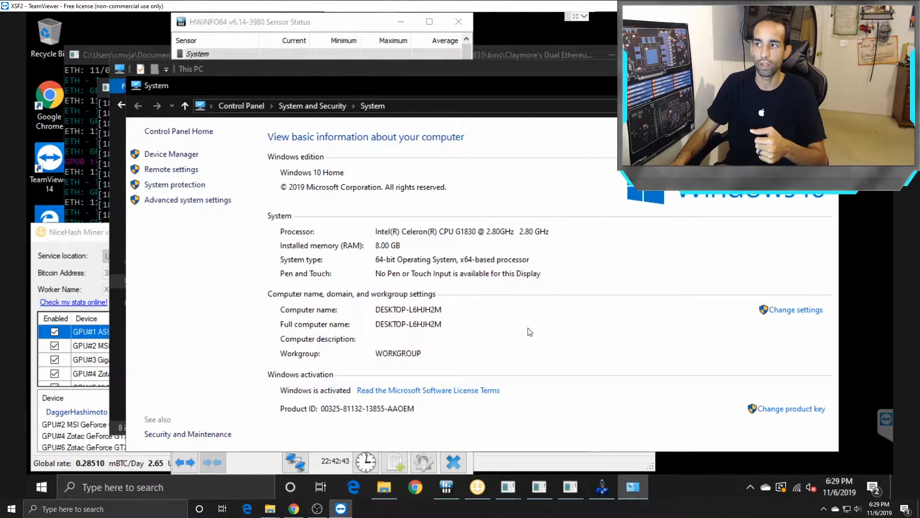
pyautogui.moveTo(188, 199)
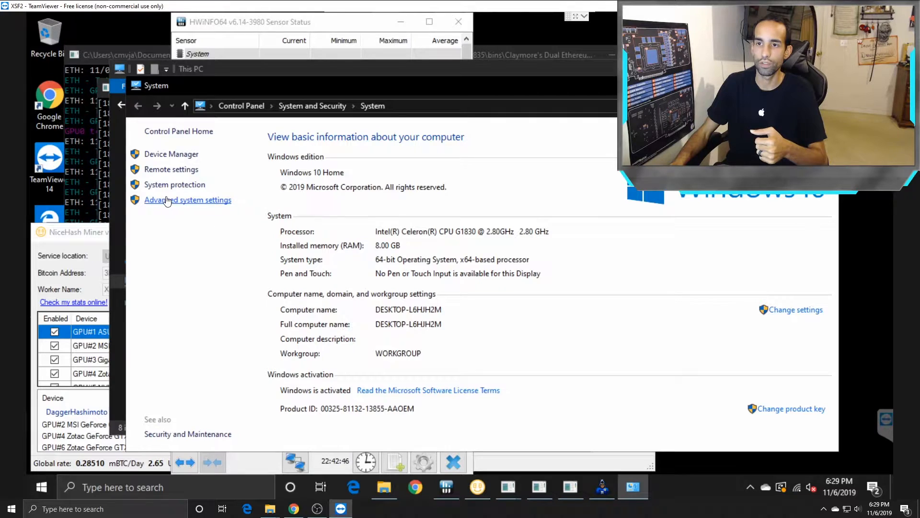
# - Open Advanced system settings, then Performance Options' Advanced tab showing the 52000 MB paging file
pyautogui.click(188, 199)
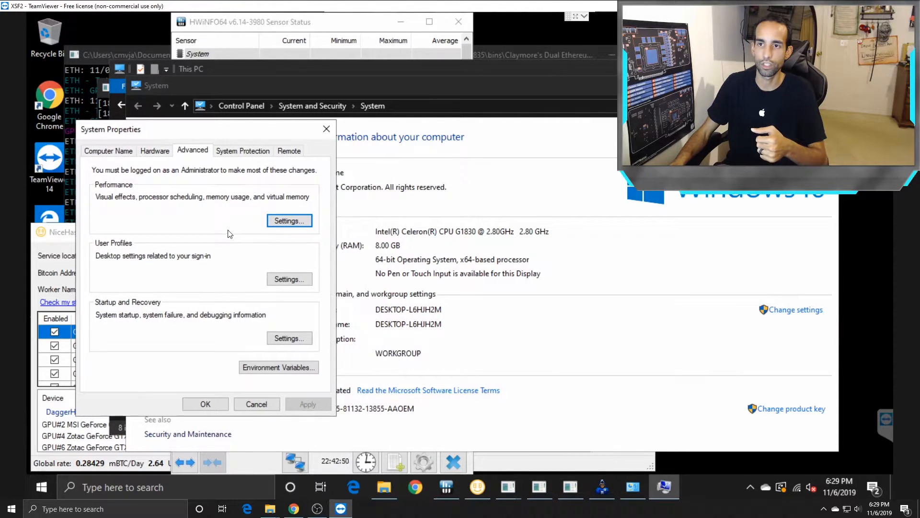
pyautogui.click(108, 150)
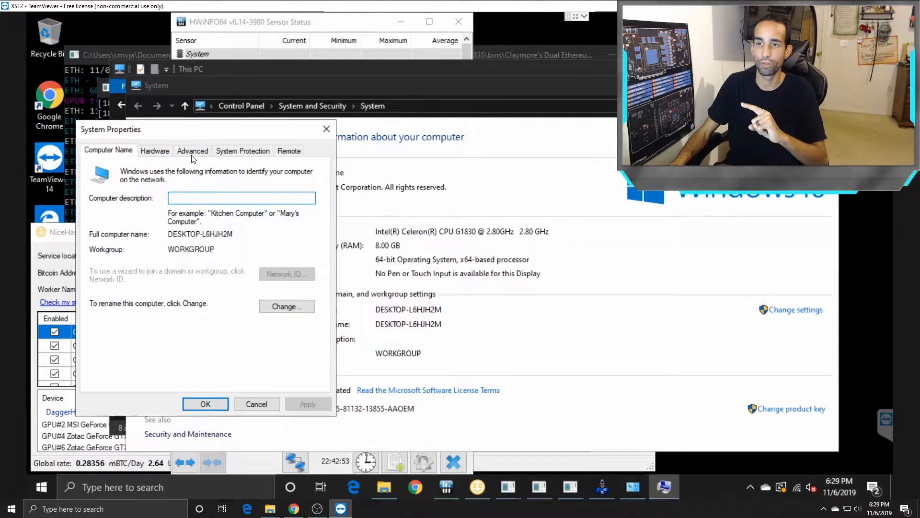
pyautogui.click(192, 151)
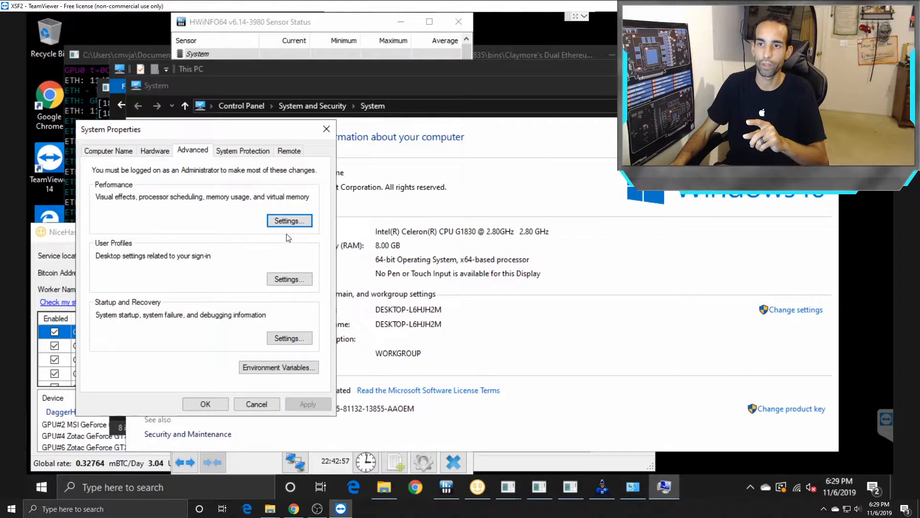
pyautogui.click(288, 220)
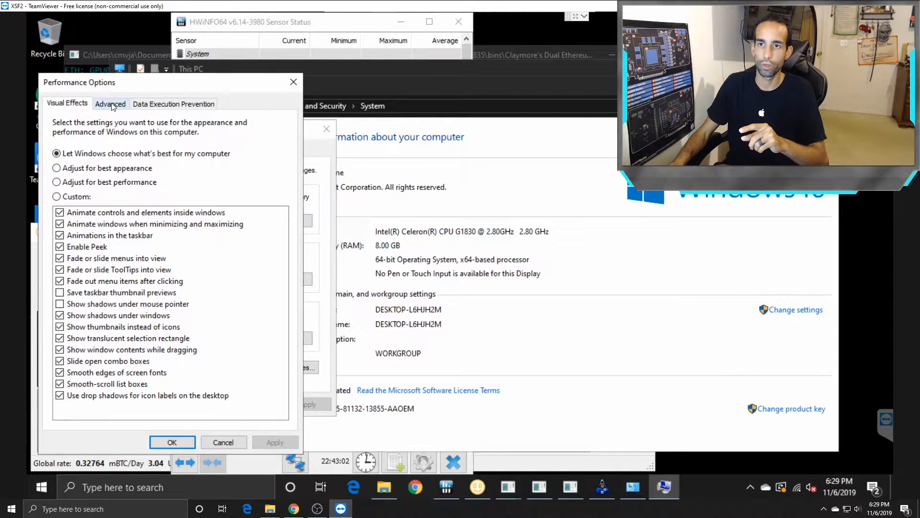
pyautogui.click(110, 104)
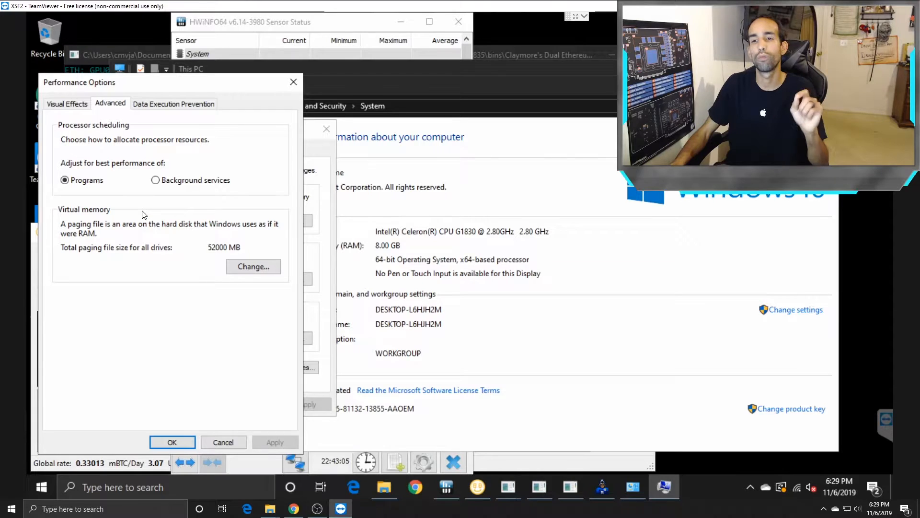
pyautogui.moveTo(188, 262)
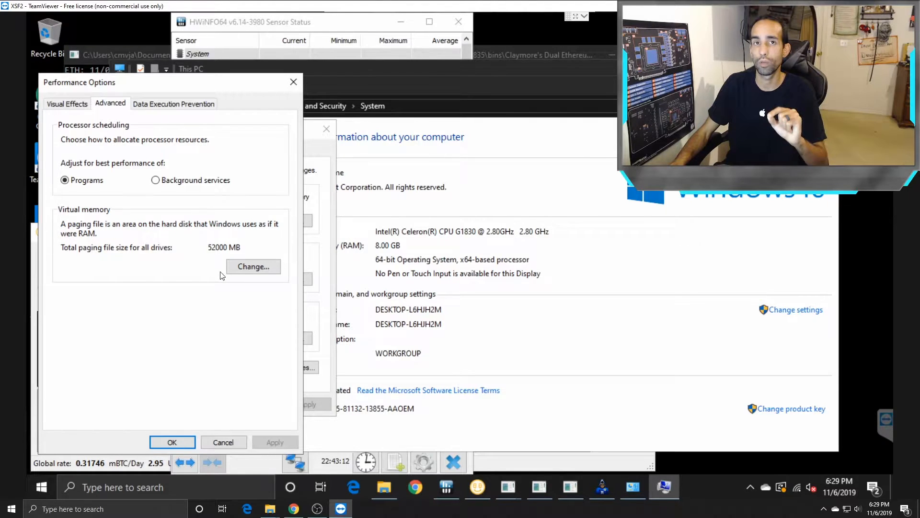
pyautogui.moveTo(253, 267)
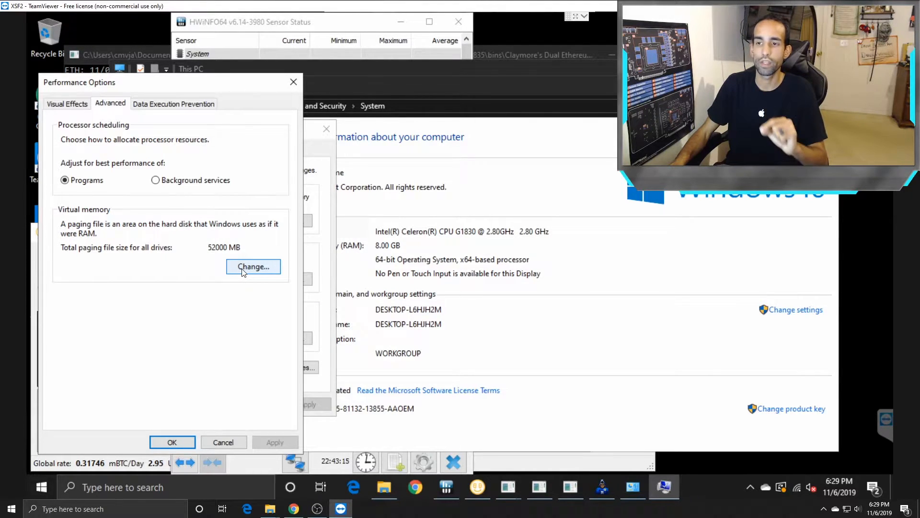
# - Give drive C: a custom 52000–68000 MB paging file and close Virtual Memory
pyautogui.click(253, 267)
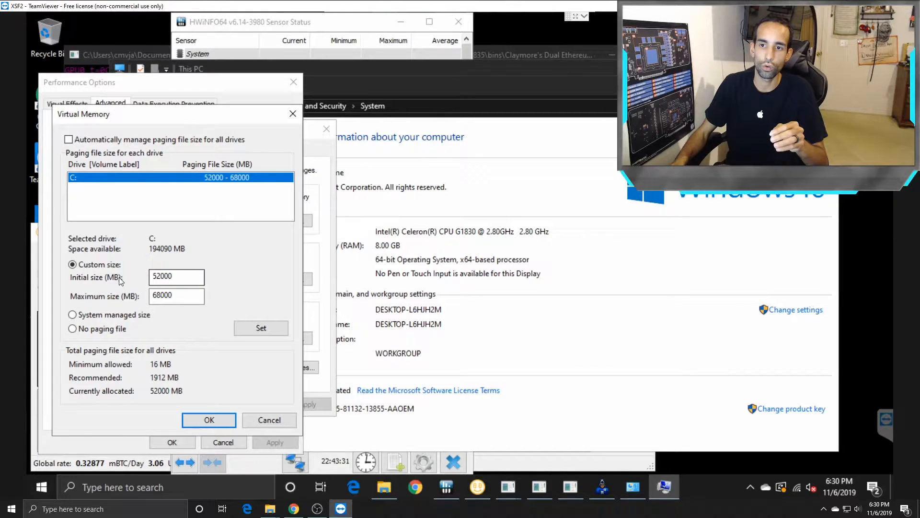
pyautogui.moveTo(225, 283)
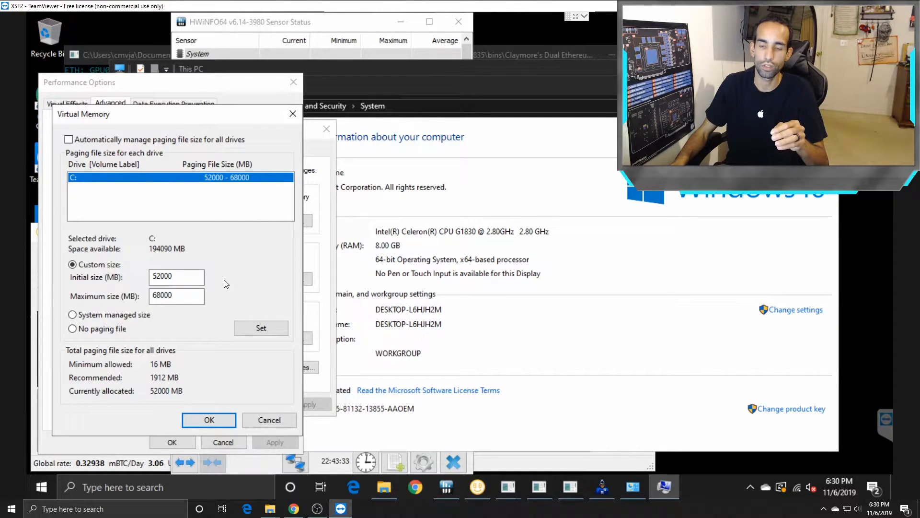
pyautogui.moveTo(106, 284)
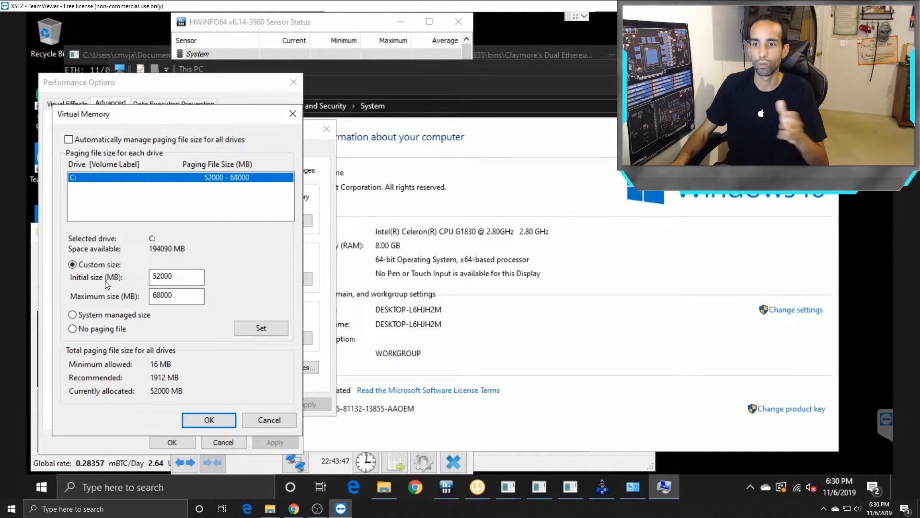
pyautogui.tripleClick(176, 277)
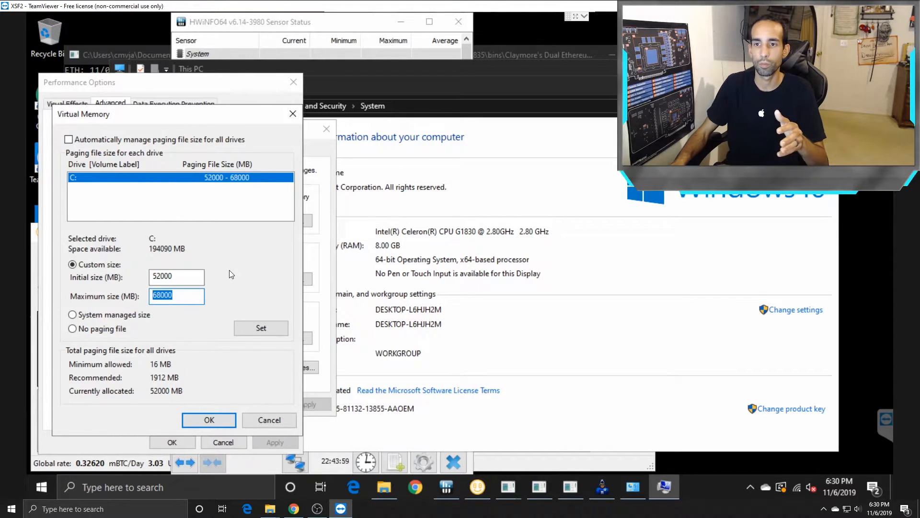
pyautogui.moveTo(229, 283)
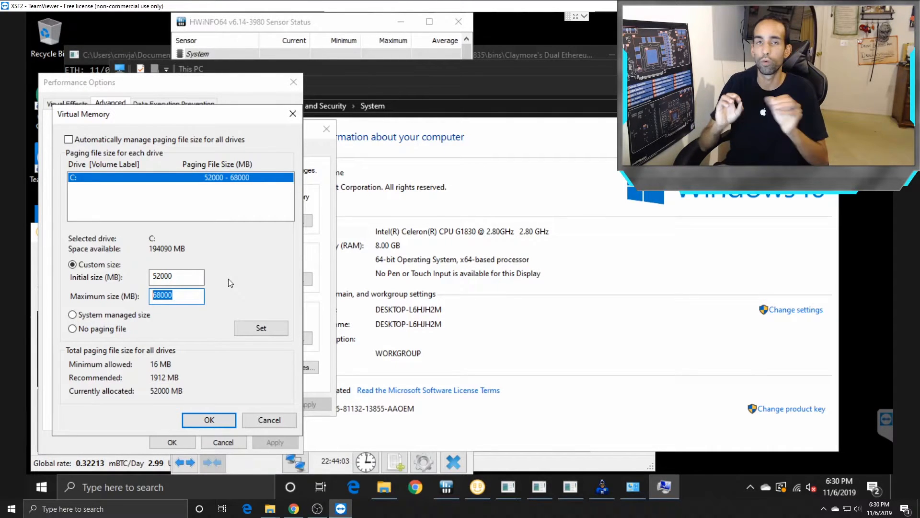
pyautogui.moveTo(296, 85)
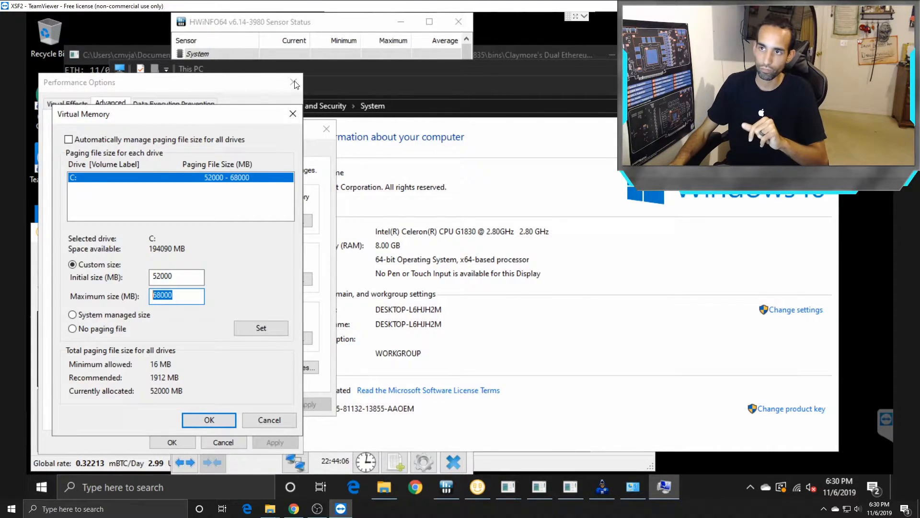
pyautogui.click(209, 420)
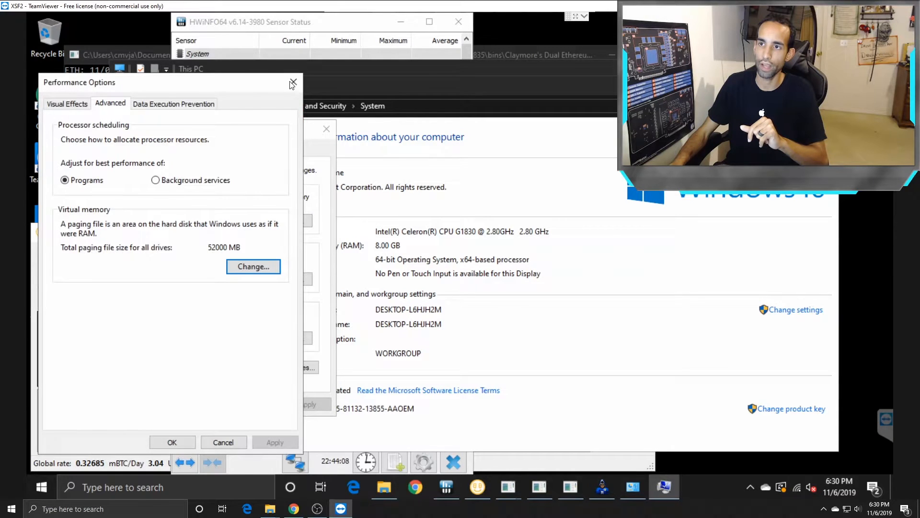
# - Close Performance Options and bring the NiceHash Miner window forward
pyautogui.click(293, 84)
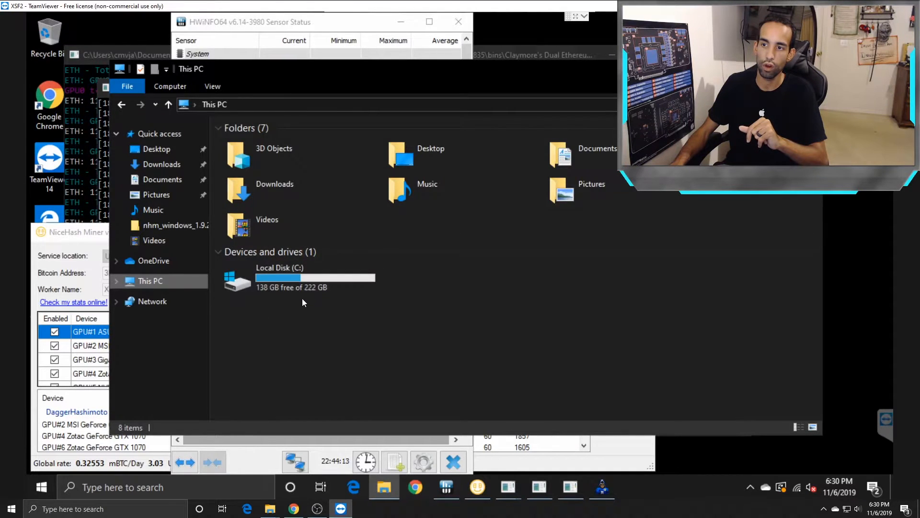
pyautogui.moveTo(314, 282)
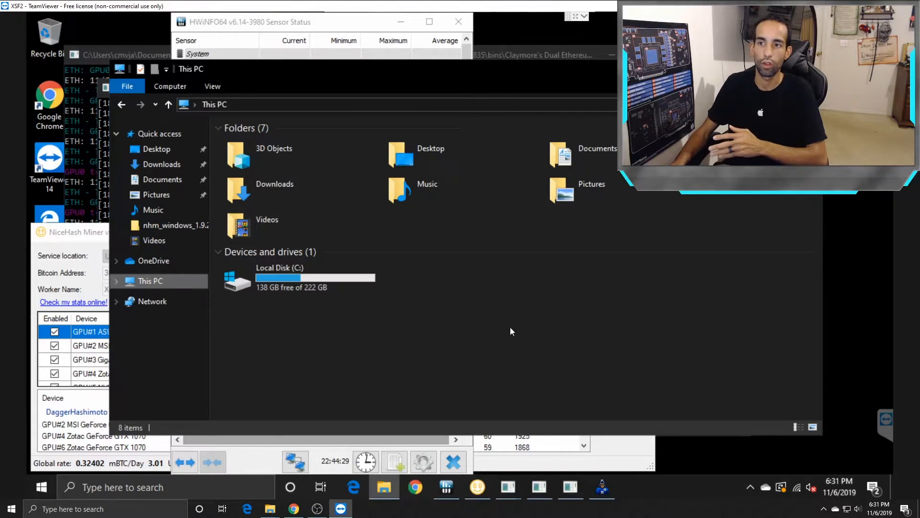
pyautogui.moveTo(387, 332)
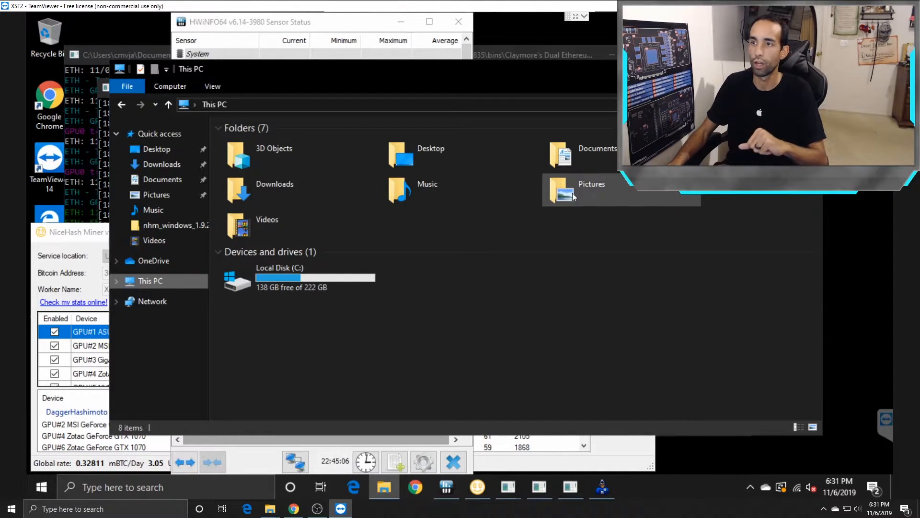
pyautogui.moveTo(666, 249)
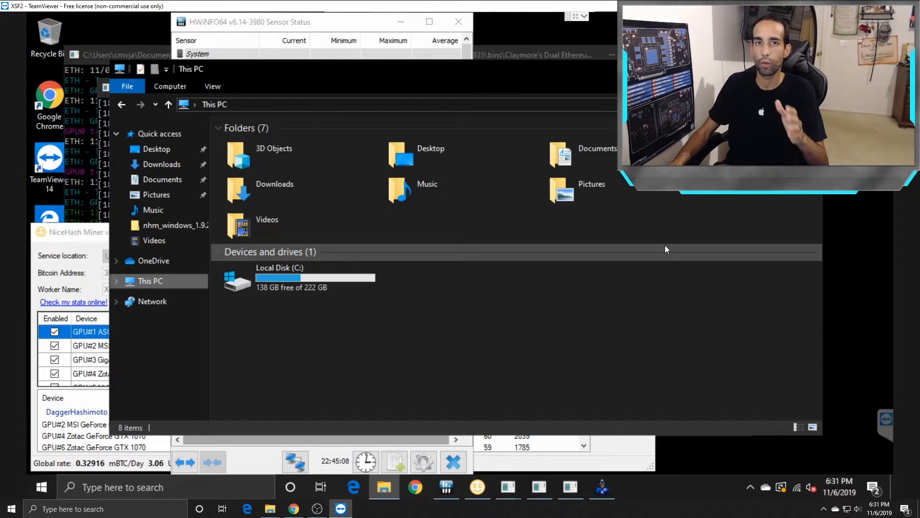
pyautogui.moveTo(666, 249)
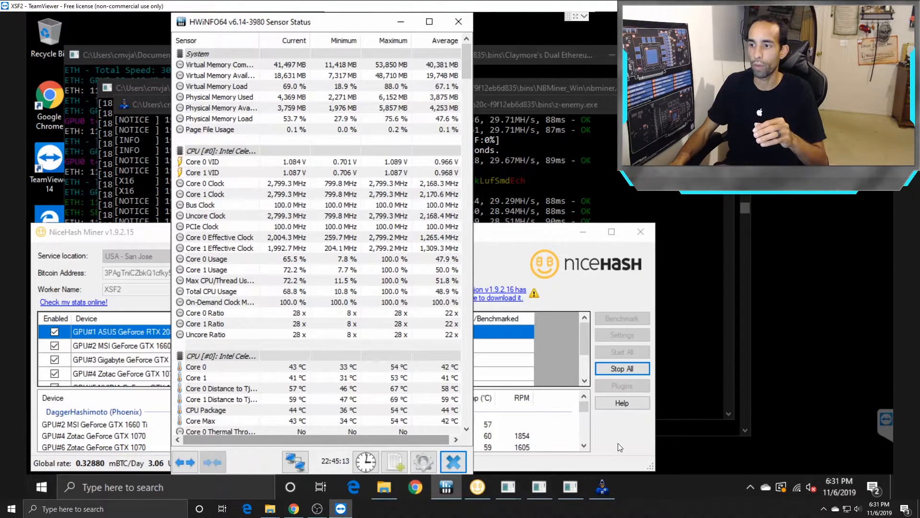
pyautogui.click(91, 231)
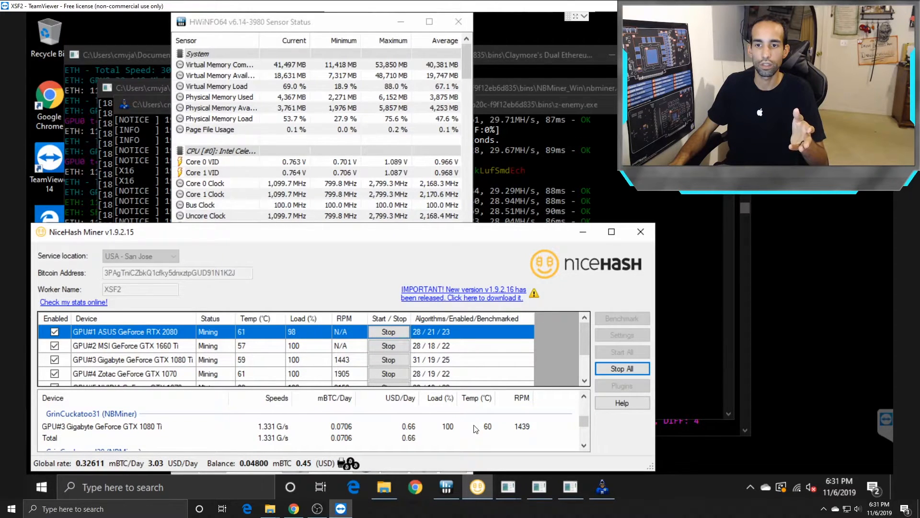
# - Scroll HWiNFO64 to Virtual Memory Committed: 41,497 MB, 53,850 MB maximum
pyautogui.scroll(-3)
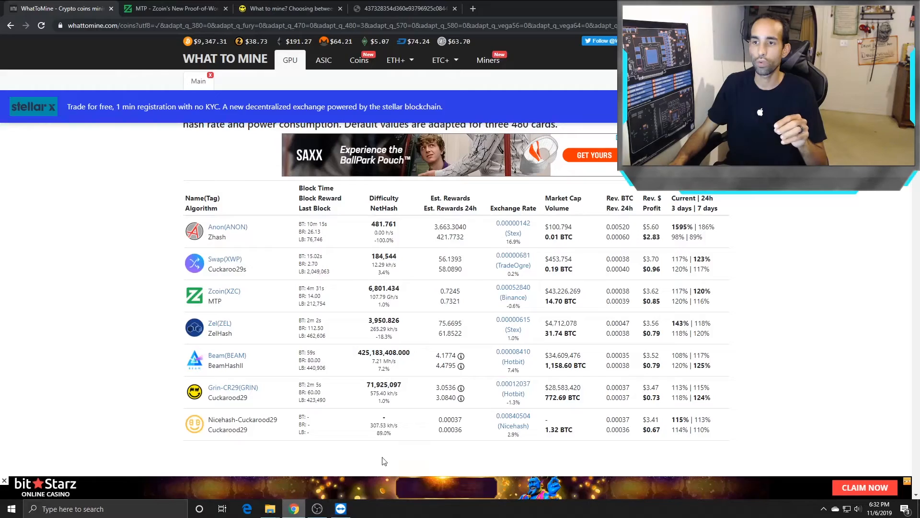
pyautogui.moveTo(763, 327)
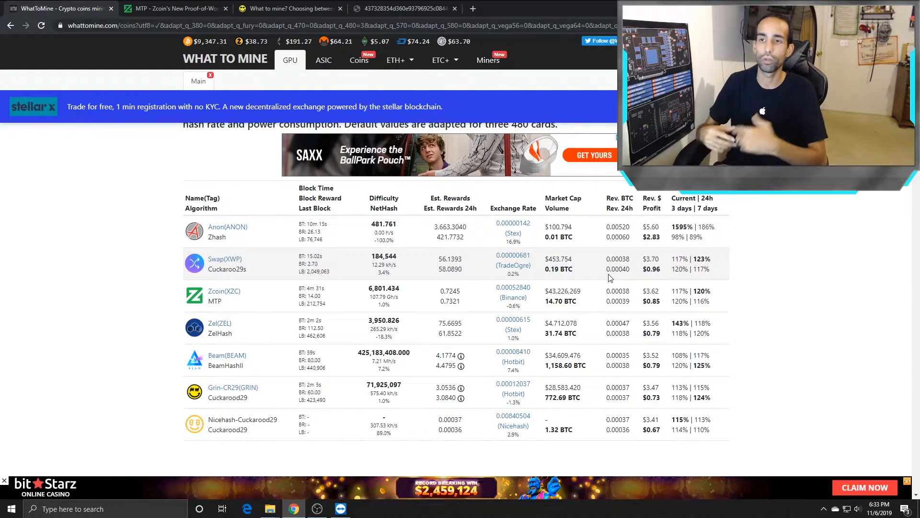
pyautogui.moveTo(402, 167)
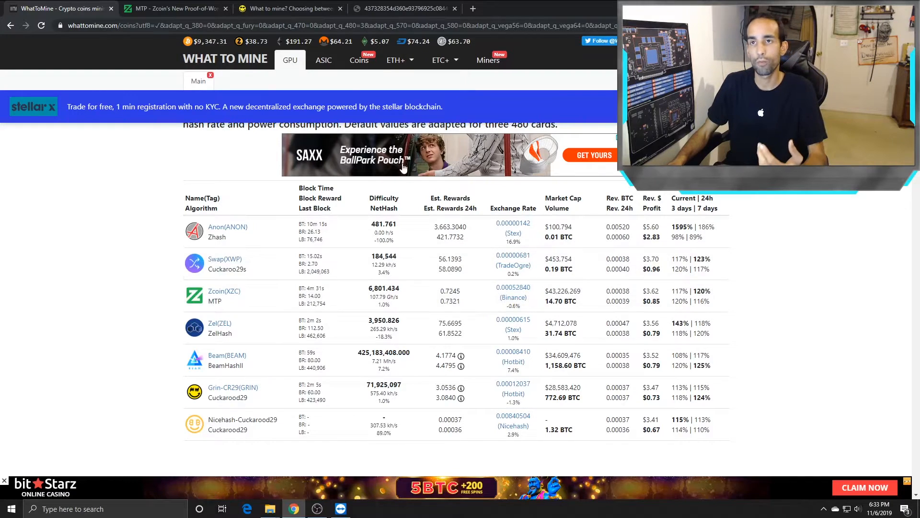
# - Switch to the Zcoin article about its MTP proof-of-work algorithm
pyautogui.click(173, 8)
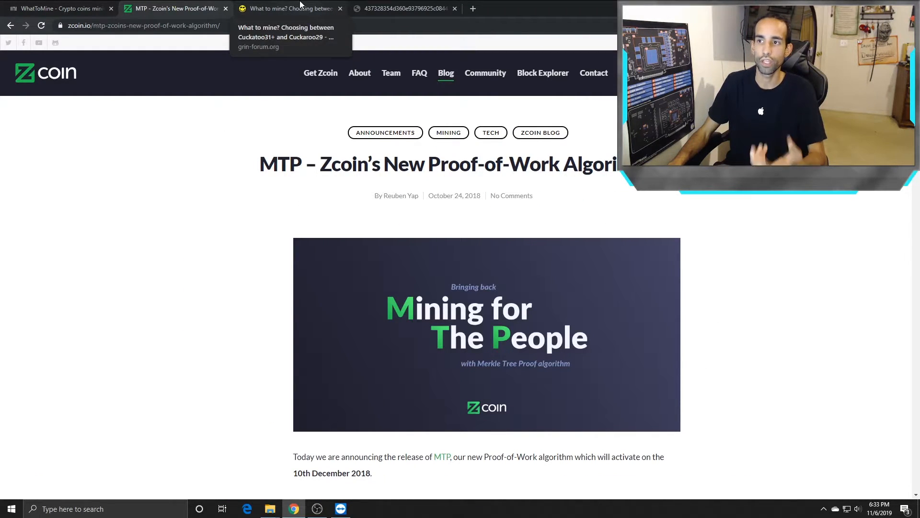
# - Read the Grin forum post on Cuckatoo31+ versus Cuckaroo29, then return to WhatToMine
pyautogui.click(287, 8)
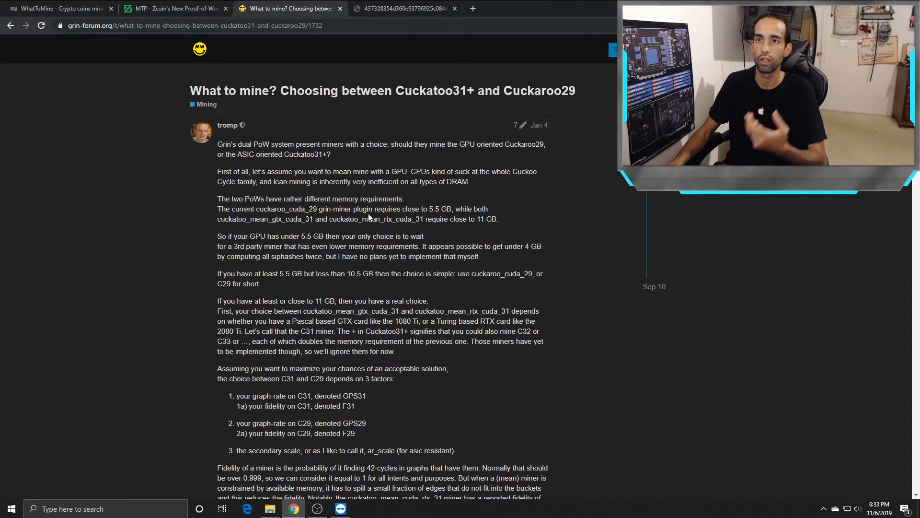
pyautogui.moveTo(173, 9)
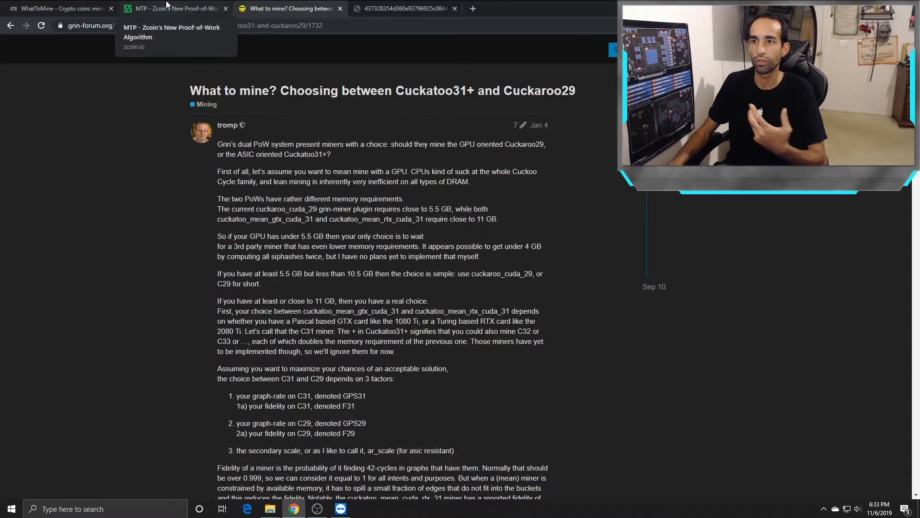
pyautogui.click(58, 9)
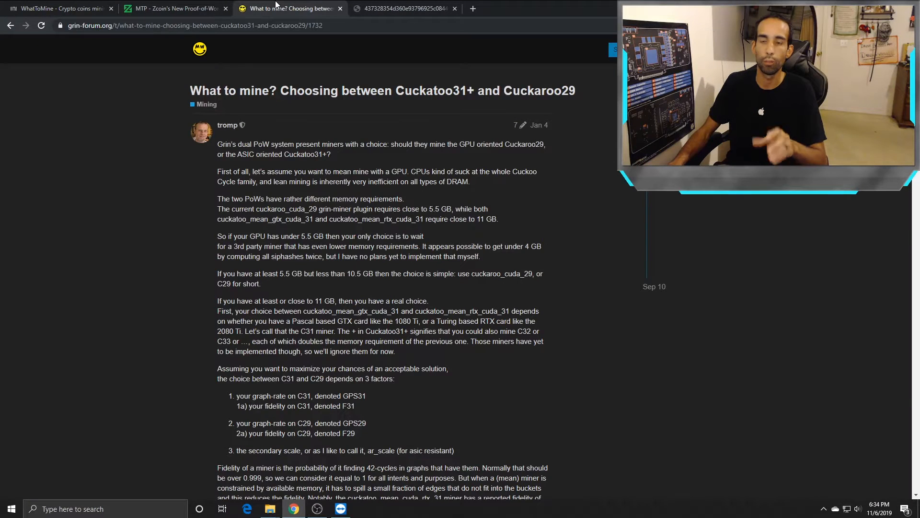
pyautogui.click(58, 9)
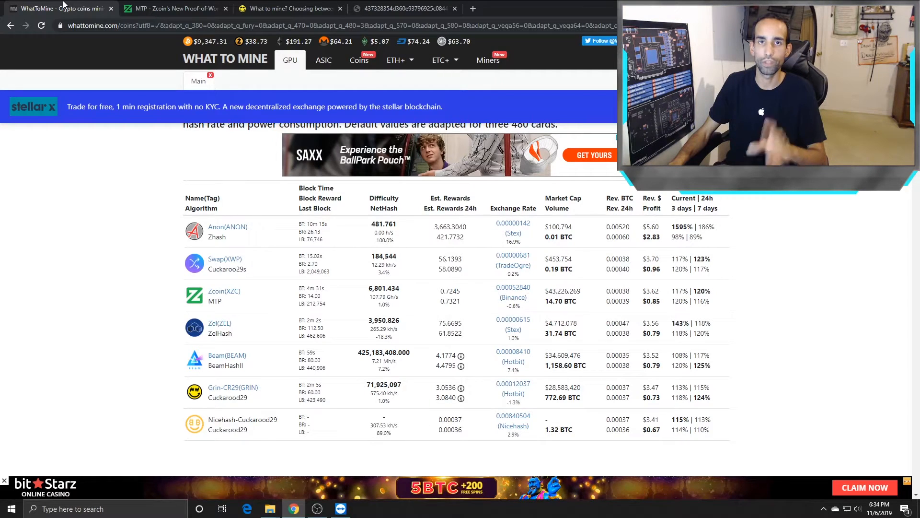